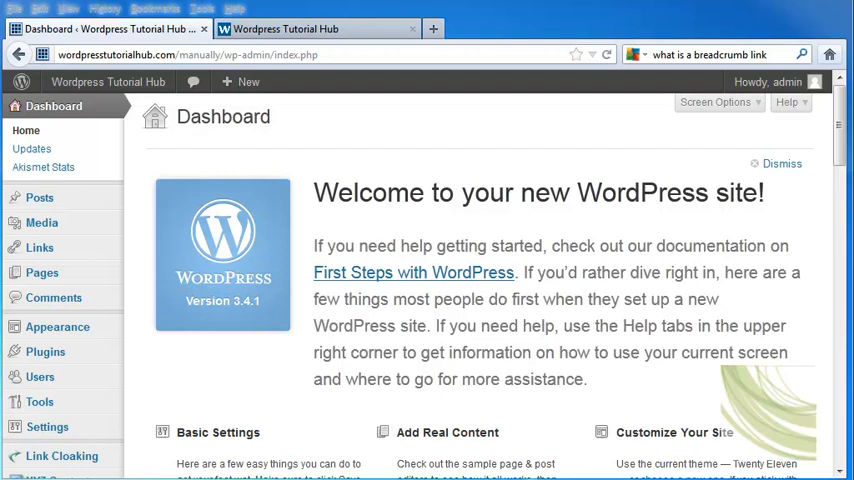
{"action": "mouse_move", "coordinate": [484, 360]}
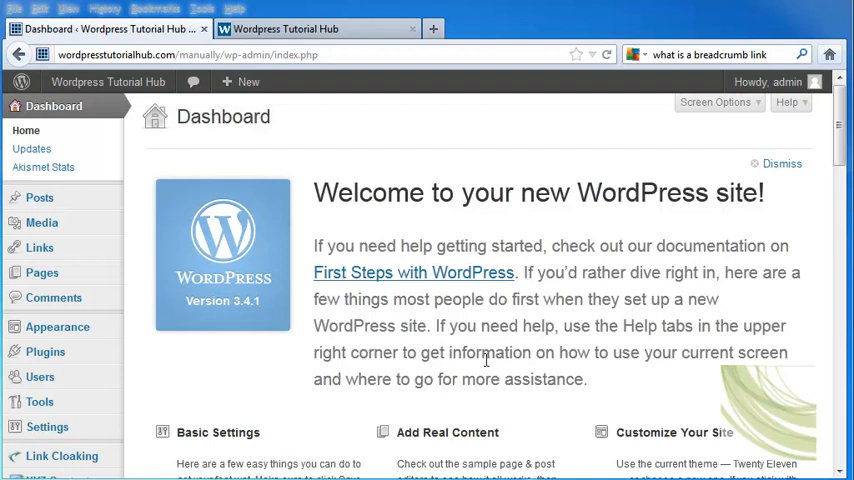
{"action": "mouse_move", "coordinate": [352, 124]}
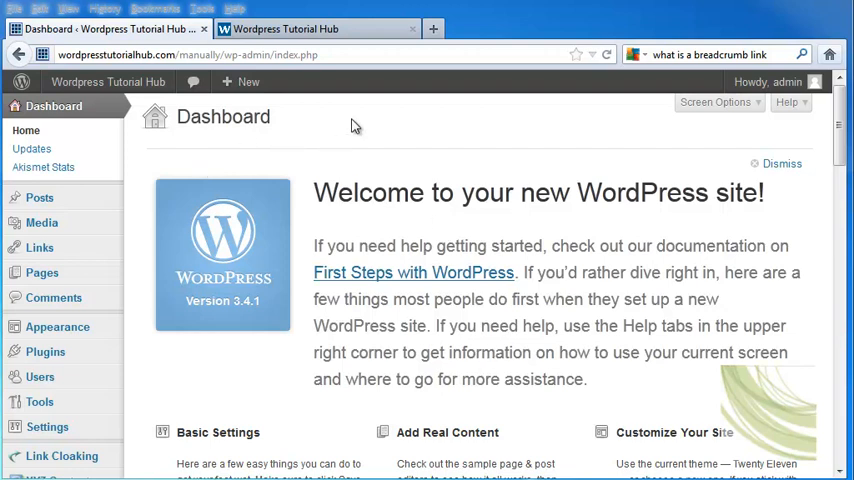
{"action": "mouse_move", "coordinate": [434, 144]}
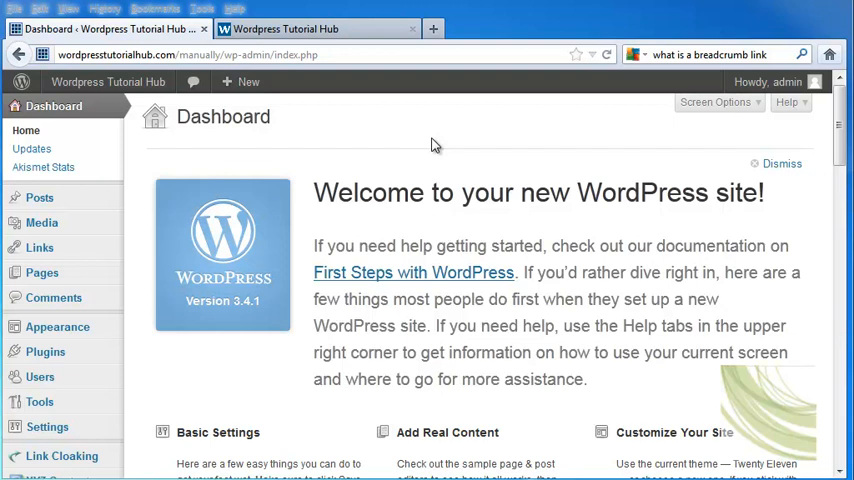
{"action": "mouse_move", "coordinate": [44, 352]}
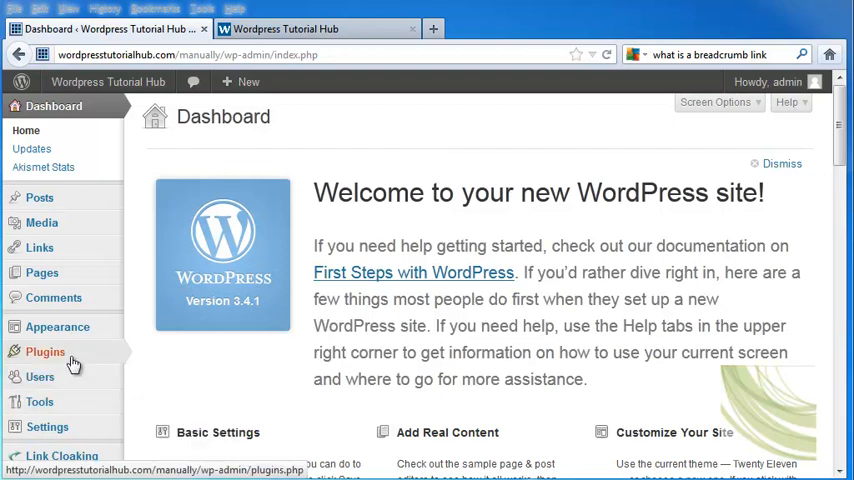
- Search the plugin directory for 'breadcrumb link' from Plugins > Add New
{"action": "left_click", "coordinate": [44, 352]}
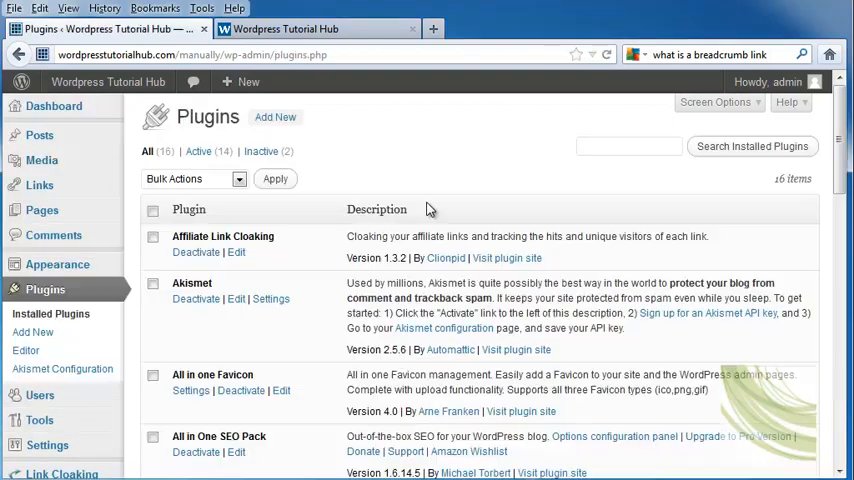
{"action": "left_click", "coordinate": [260, 152]}
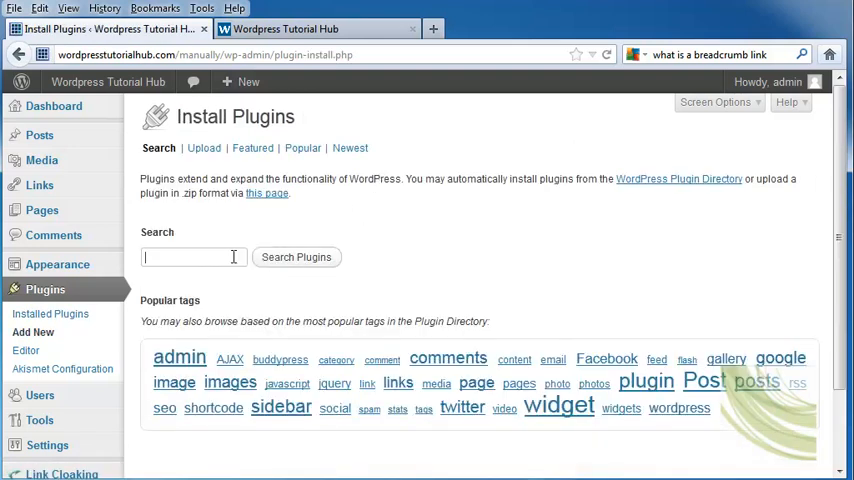
{"action": "left_click", "coordinate": [296, 256]}
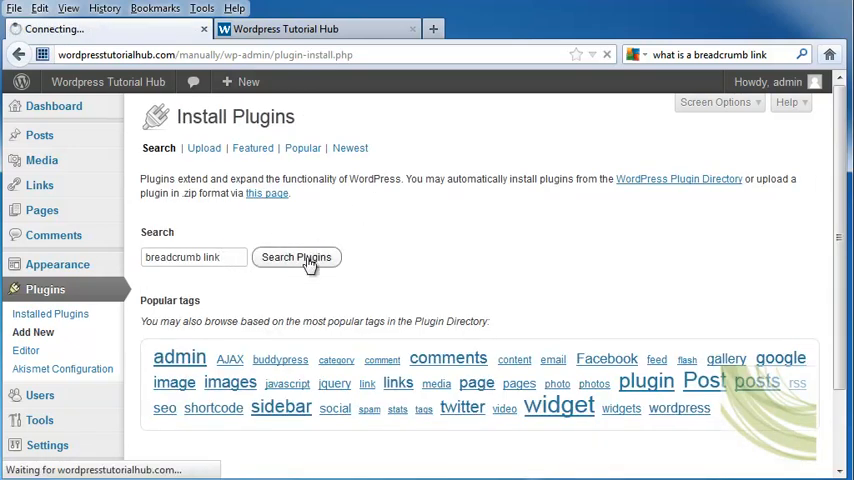
{"action": "left_click", "coordinate": [296, 256]}
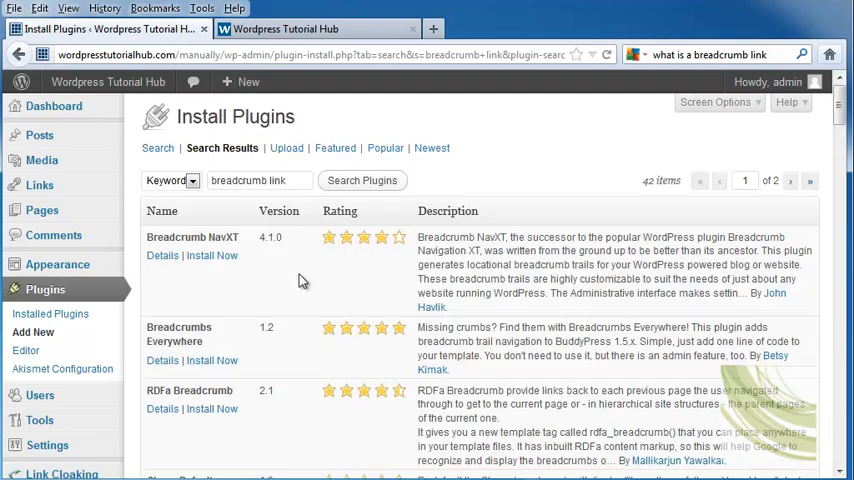
{"action": "mouse_move", "coordinate": [184, 232]}
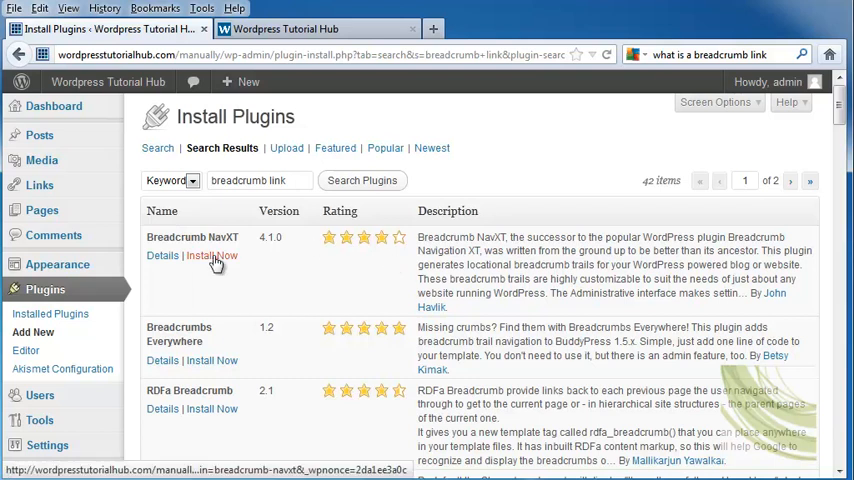
- Install and activate Breadcrumb NavXT and go to its settings page
{"action": "left_click", "coordinate": [212, 256]}
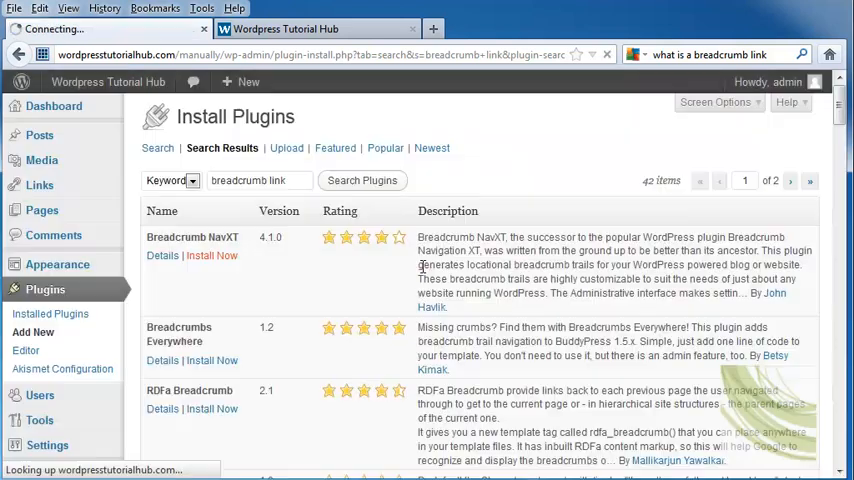
{"action": "left_click", "coordinate": [212, 256]}
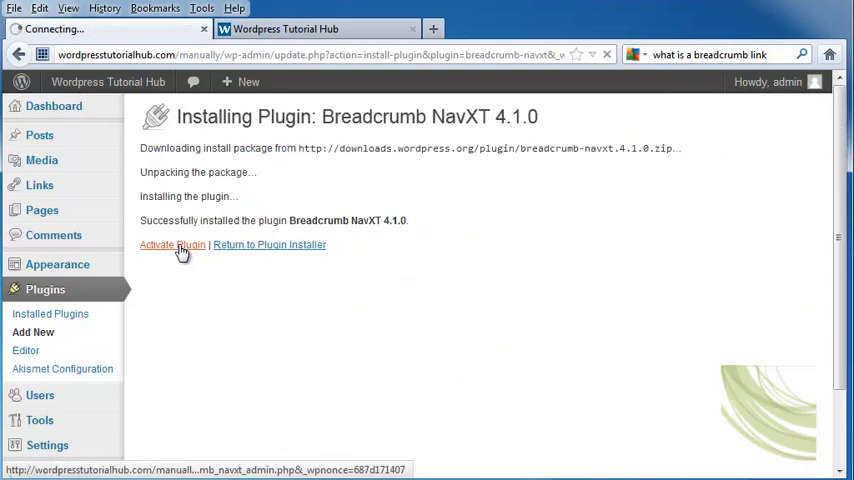
{"action": "left_click", "coordinate": [172, 244]}
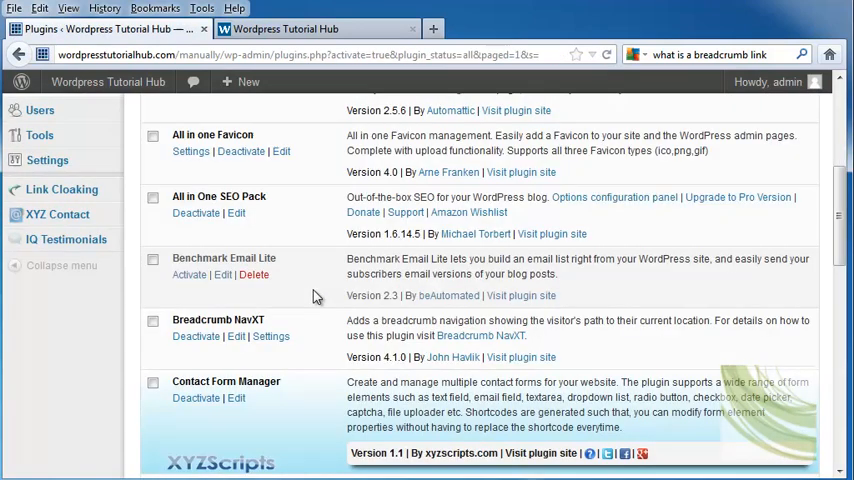
{"action": "scroll", "scroll_direction": "down", "scroll_amount": 3}
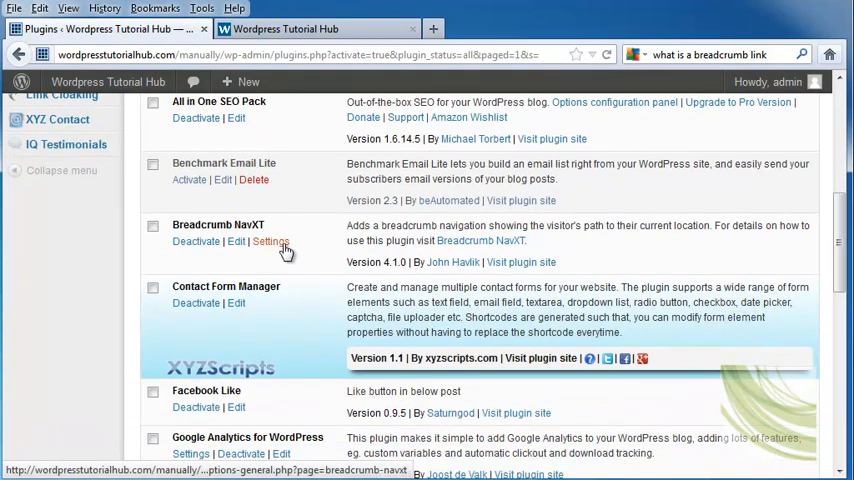
{"action": "left_click", "coordinate": [270, 240]}
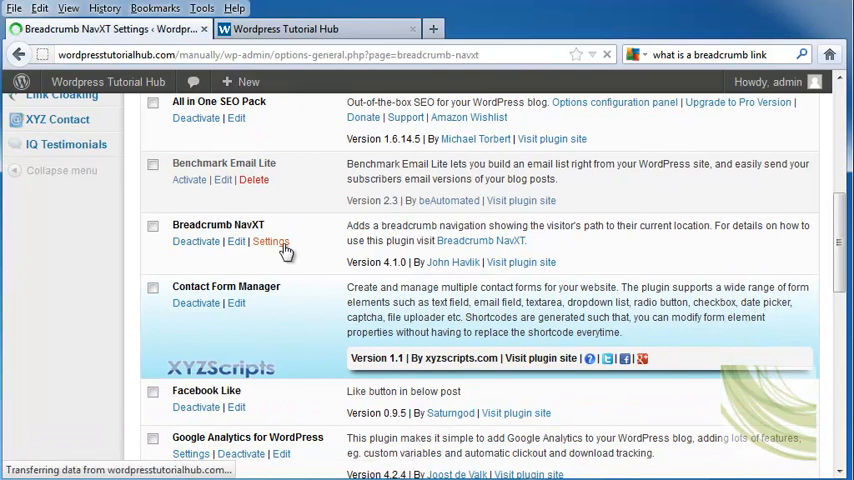
{"action": "left_click", "coordinate": [270, 240]}
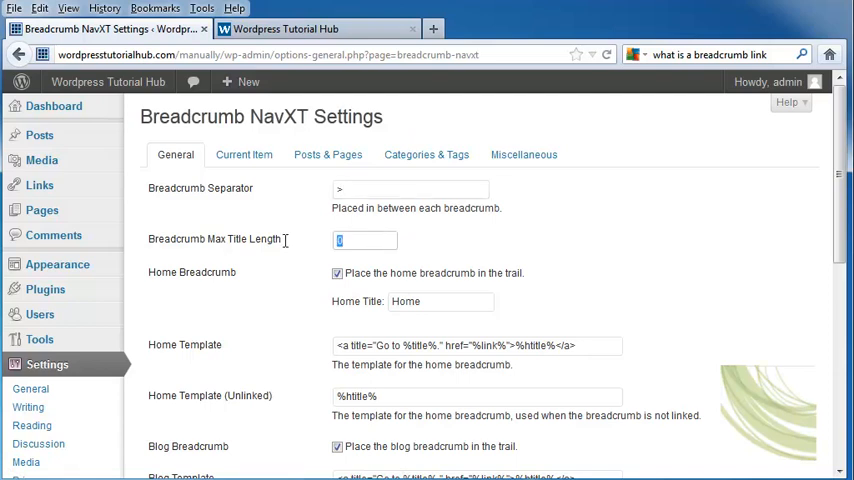
{"action": "type", "text": "4"}
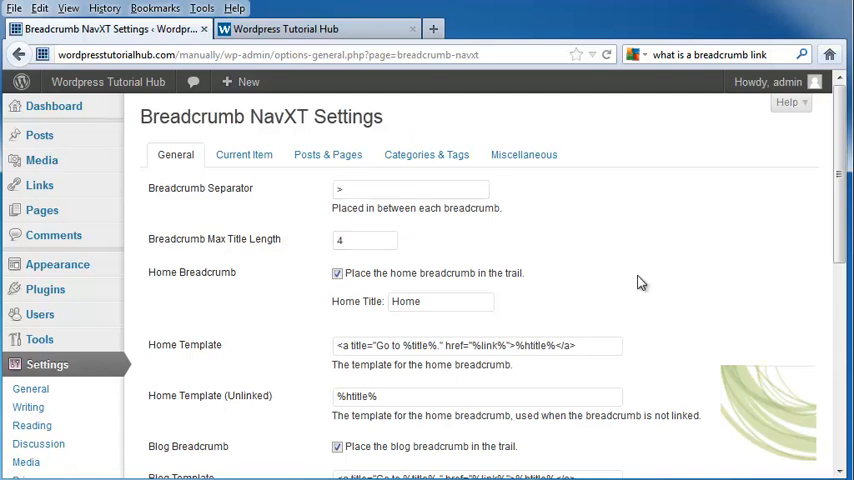
{"action": "scroll", "scroll_direction": "down", "scroll_amount": 3}
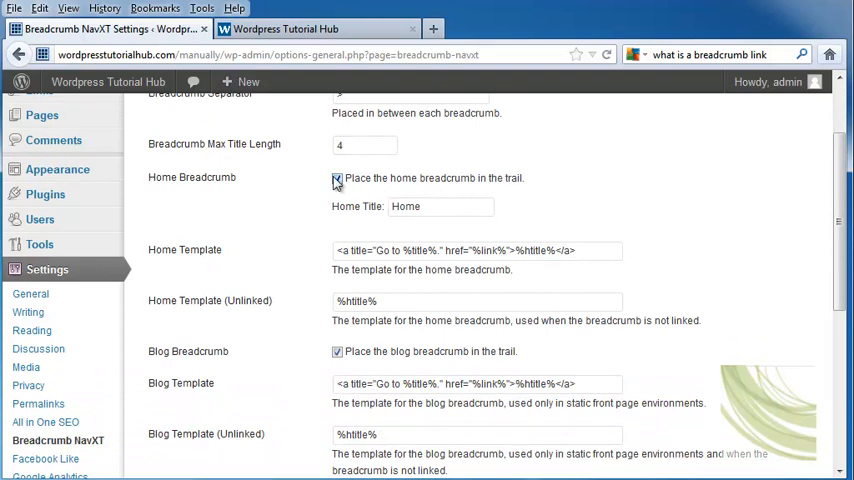
{"action": "mouse_move", "coordinate": [296, 220]}
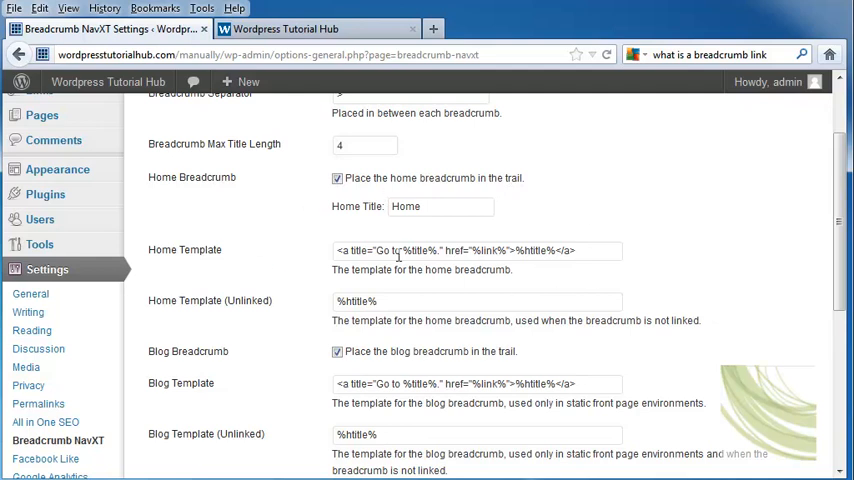
{"action": "scroll", "scroll_direction": "down", "scroll_amount": 3}
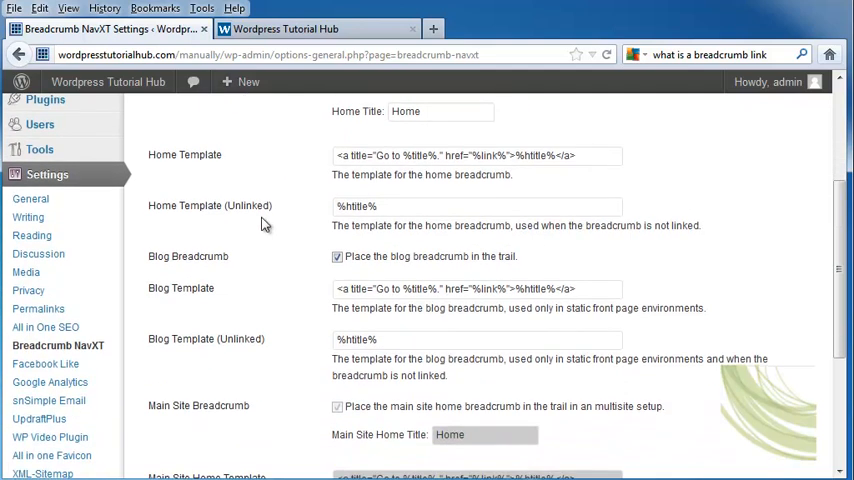
{"action": "mouse_move", "coordinate": [304, 232]}
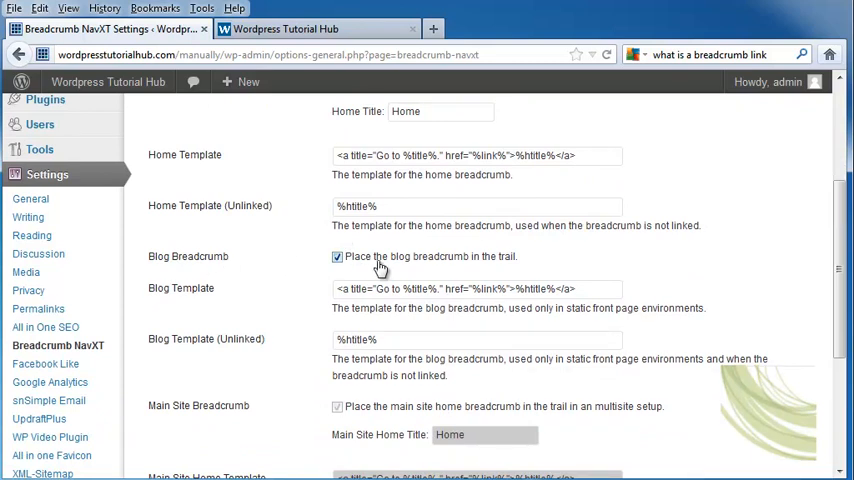
{"action": "scroll", "scroll_direction": "down", "scroll_amount": 3}
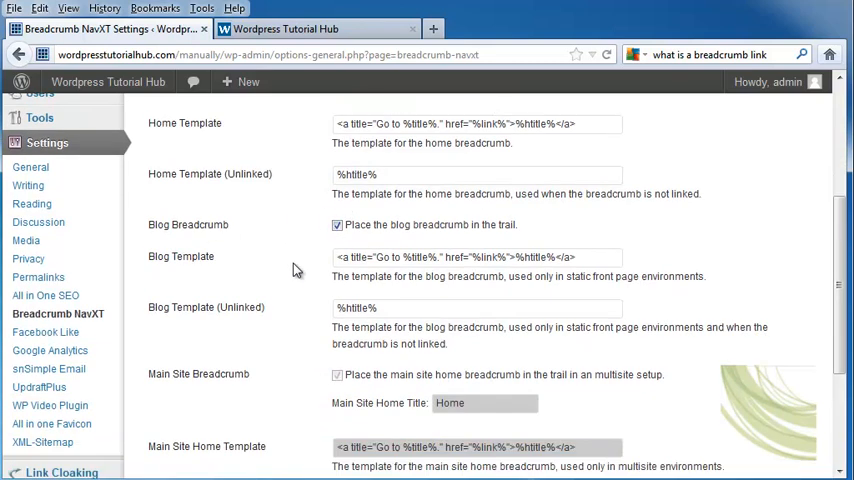
{"action": "scroll", "scroll_direction": "down", "scroll_amount": 3}
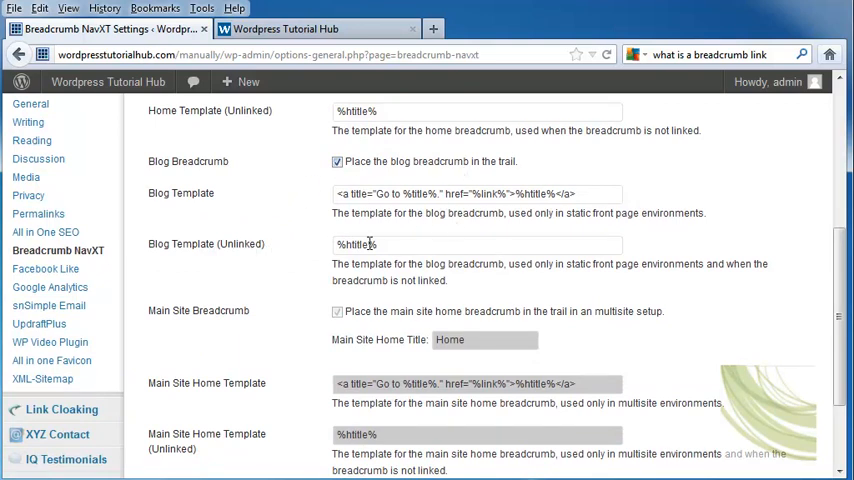
{"action": "scroll", "scroll_direction": "down", "scroll_amount": 3}
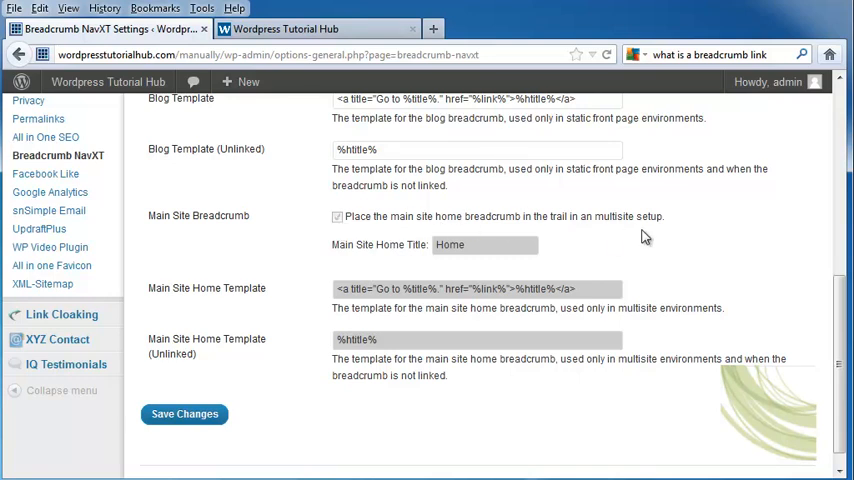
{"action": "mouse_move", "coordinate": [658, 236]}
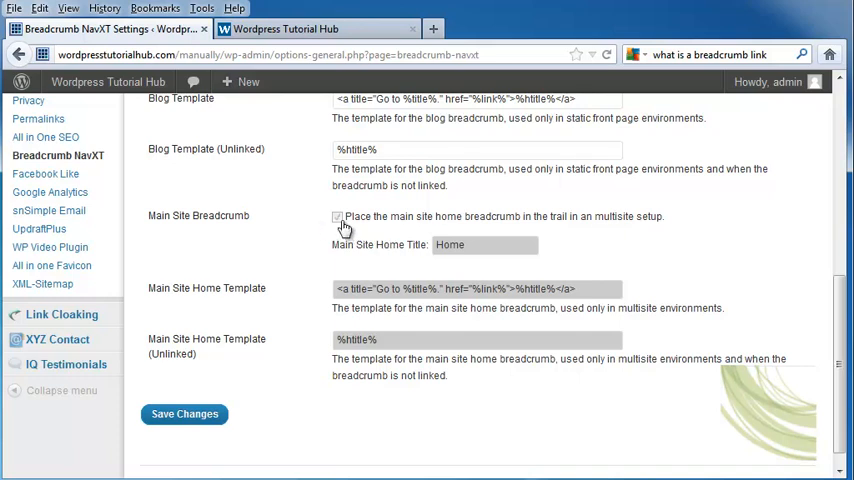
{"action": "scroll", "scroll_direction": "down", "scroll_amount": 3}
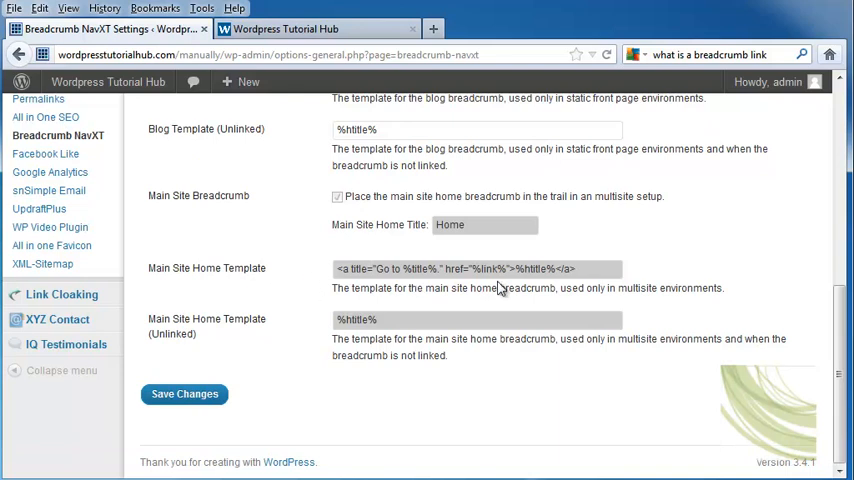
{"action": "mouse_move", "coordinate": [204, 348]}
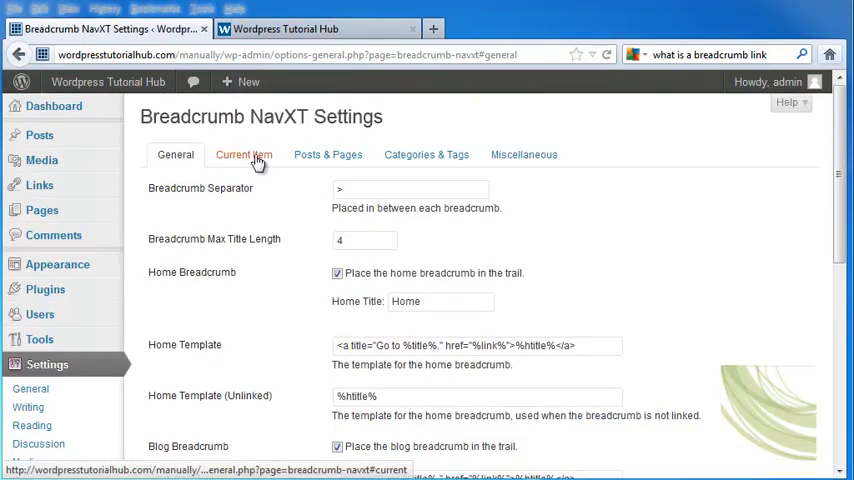
- Under Current Item, enable Link Current Item and the Paged Breadcrumb
{"action": "left_click", "coordinate": [242, 154]}
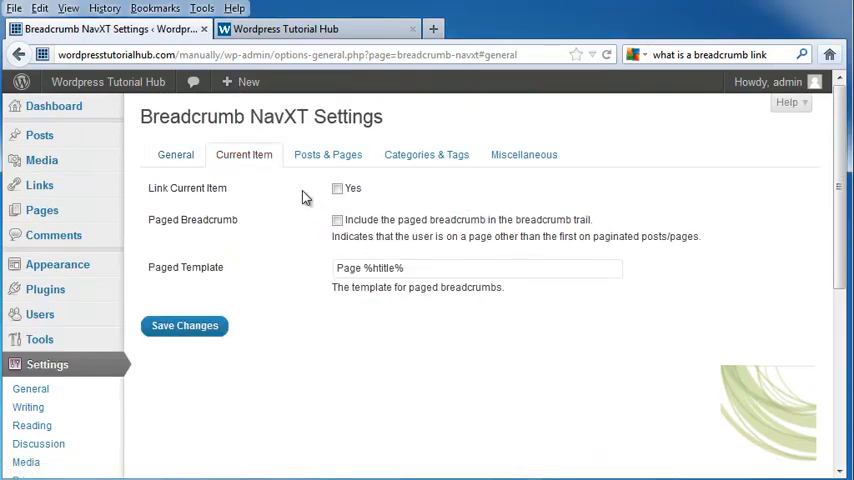
{"action": "left_click", "coordinate": [336, 188]}
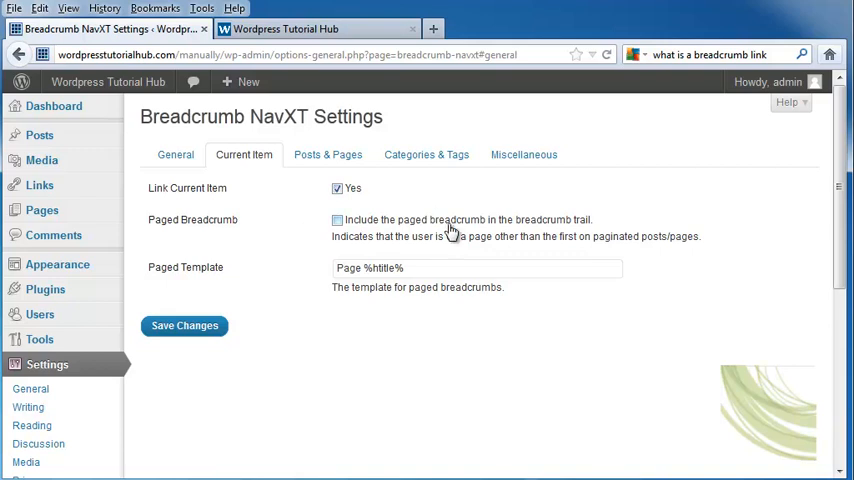
{"action": "mouse_move", "coordinate": [348, 230]}
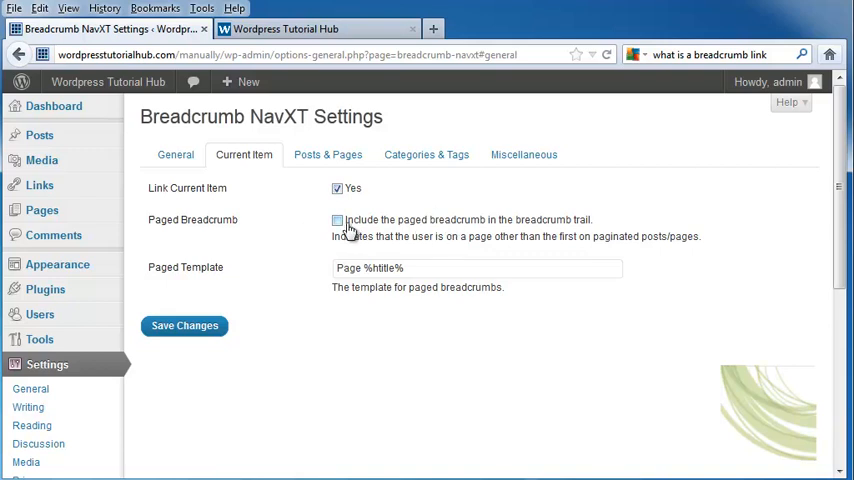
{"action": "left_click", "coordinate": [336, 220]}
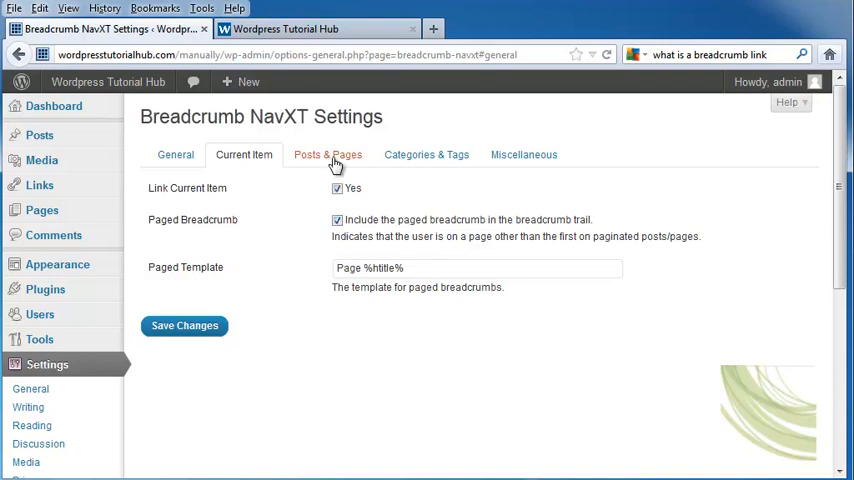
- Under Posts & Pages, set Post Taxonomy to Pages and save the changes
{"action": "left_click", "coordinate": [328, 154]}
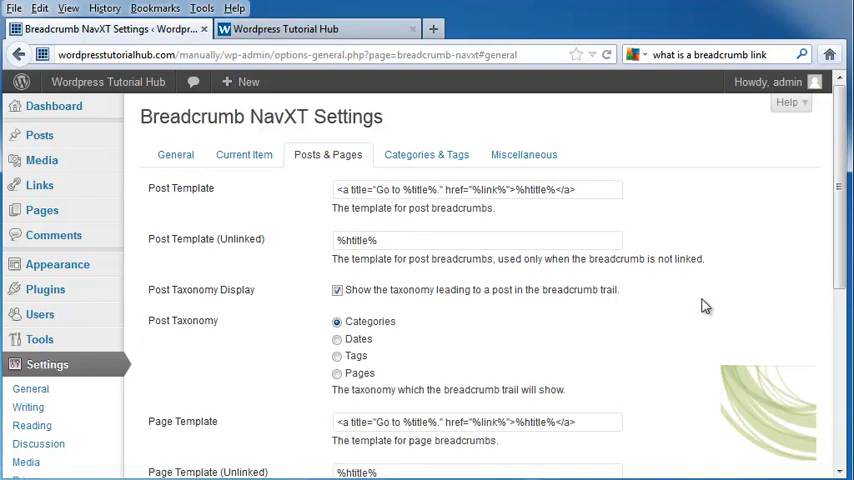
{"action": "mouse_move", "coordinate": [224, 252]}
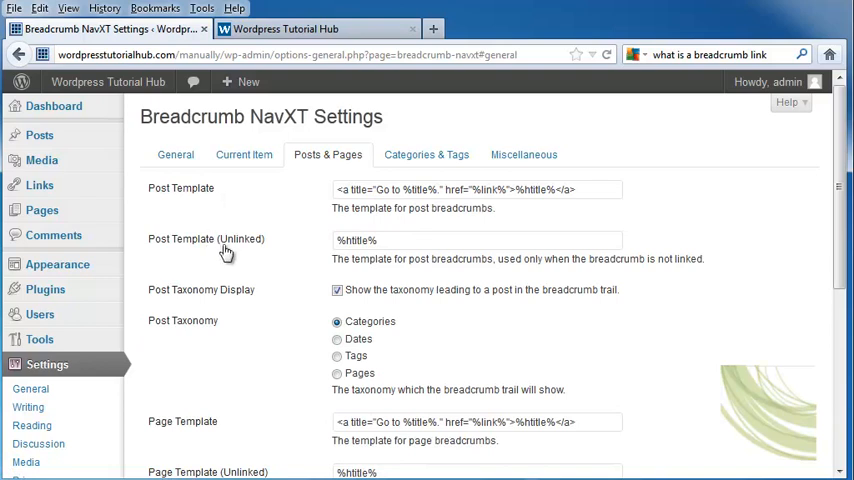
{"action": "scroll", "scroll_direction": "down", "scroll_amount": 3}
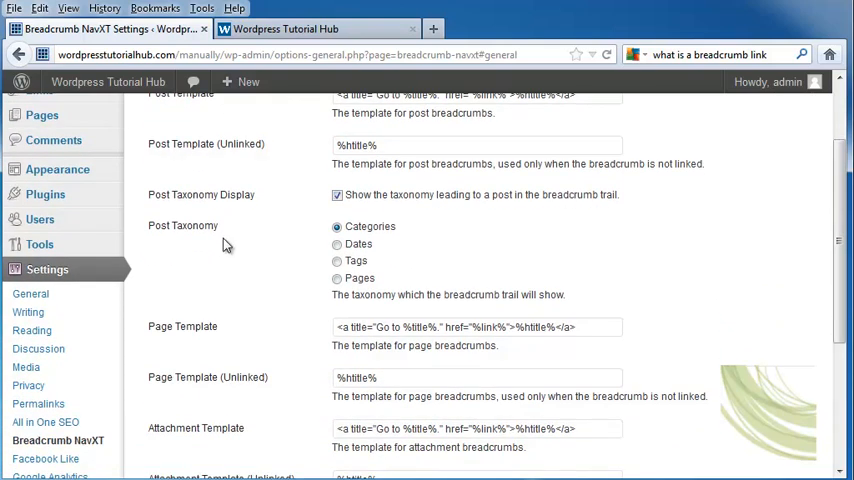
{"action": "left_click", "coordinate": [336, 278]}
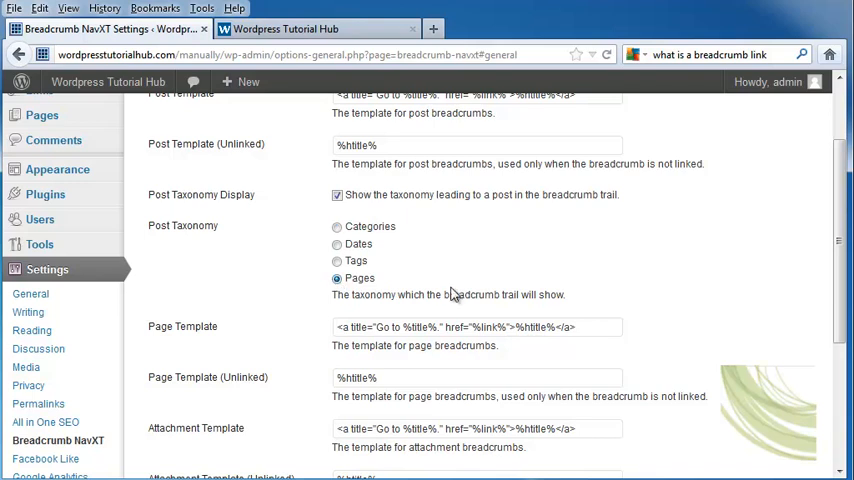
{"action": "scroll", "scroll_direction": "down", "scroll_amount": 3}
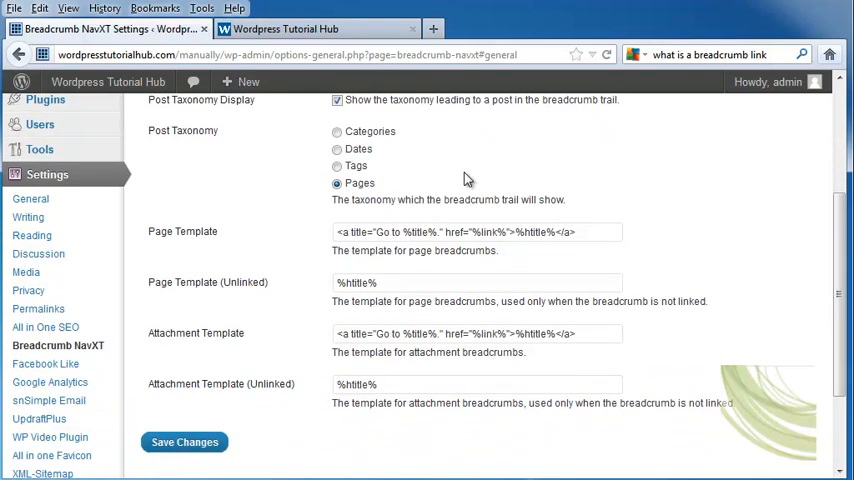
{"action": "mouse_move", "coordinate": [280, 256]}
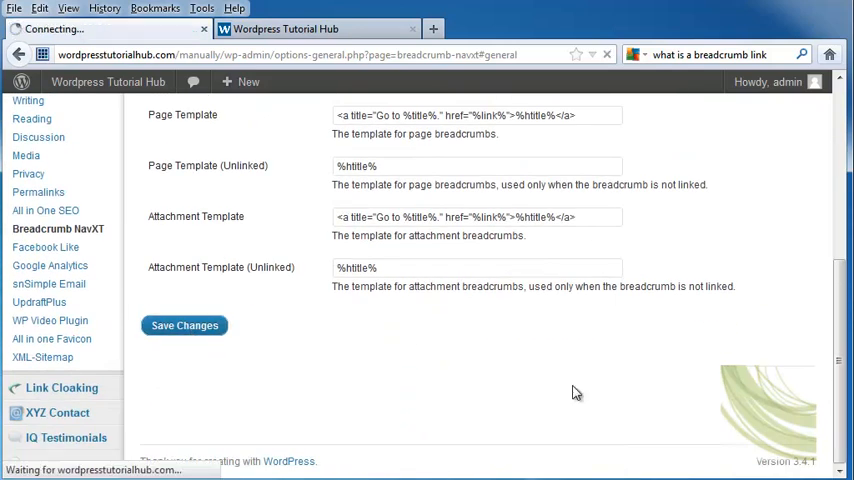
{"action": "left_click", "coordinate": [426, 154]}
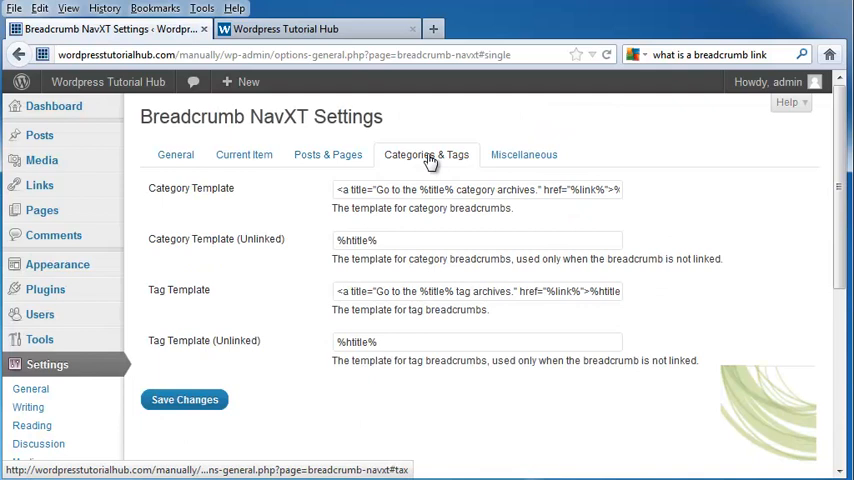
- Review the Miscellaneous settings and save the breadcrumb configuration again
{"action": "left_click", "coordinate": [524, 154]}
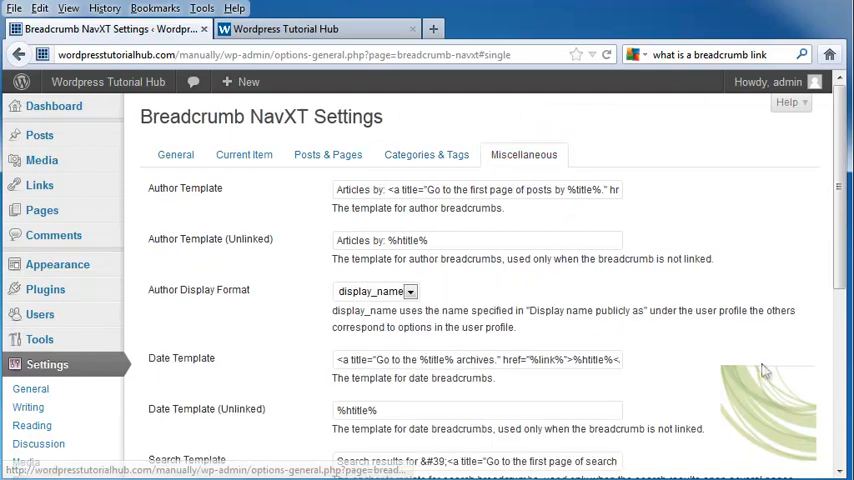
{"action": "scroll", "scroll_direction": "down", "scroll_amount": 3}
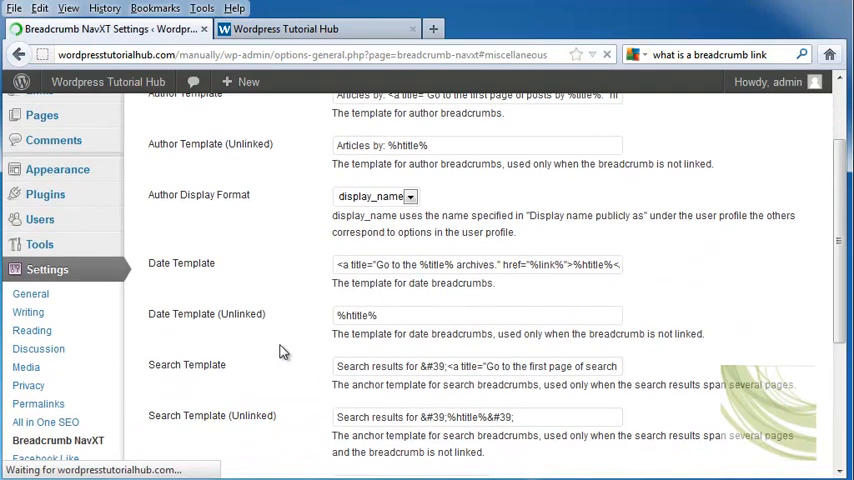
{"action": "left_click", "coordinate": [520, 28]}
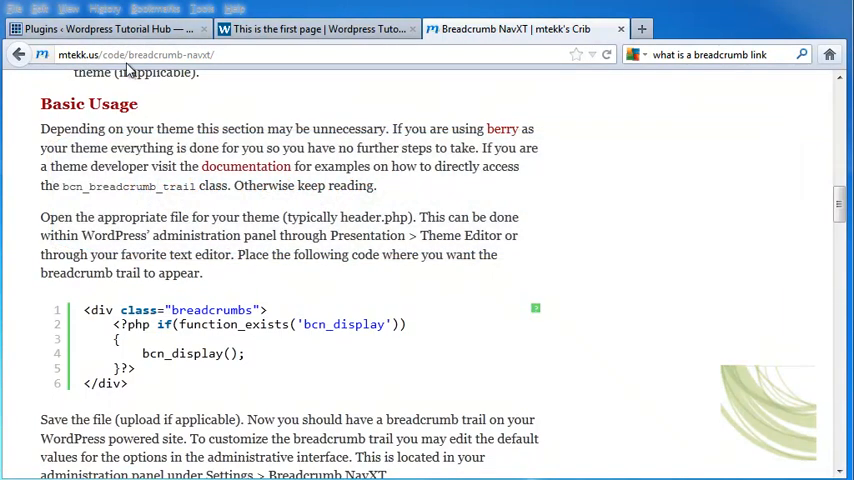
{"action": "mouse_move", "coordinate": [200, 70]}
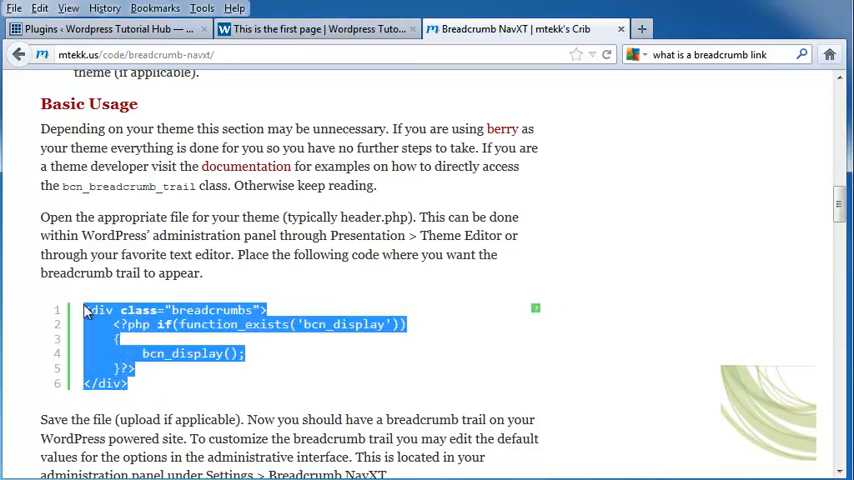
{"action": "mouse_move", "coordinate": [420, 212]}
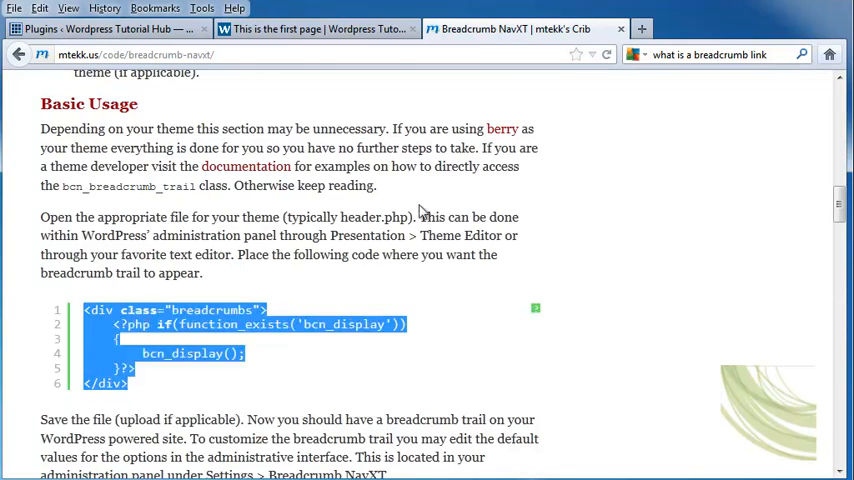
{"action": "mouse_move", "coordinate": [376, 90]}
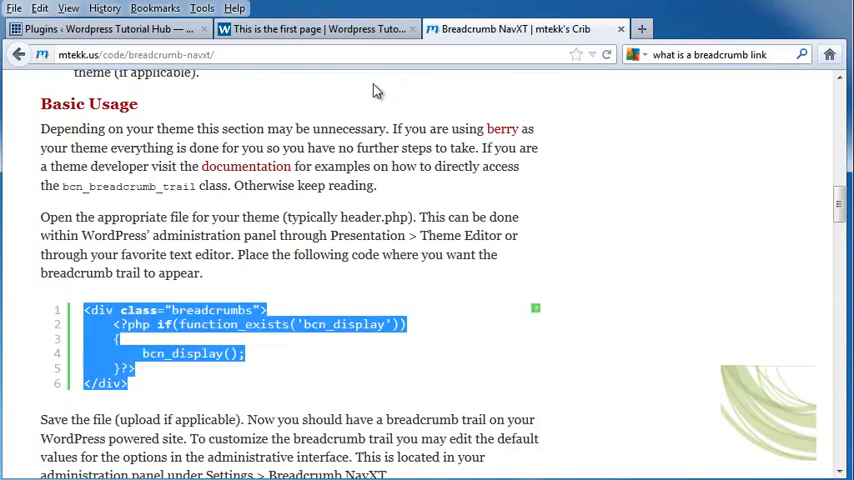
- Switch back to the WordPress tab with the bcn_display snippet copied
{"action": "left_click", "coordinate": [110, 28]}
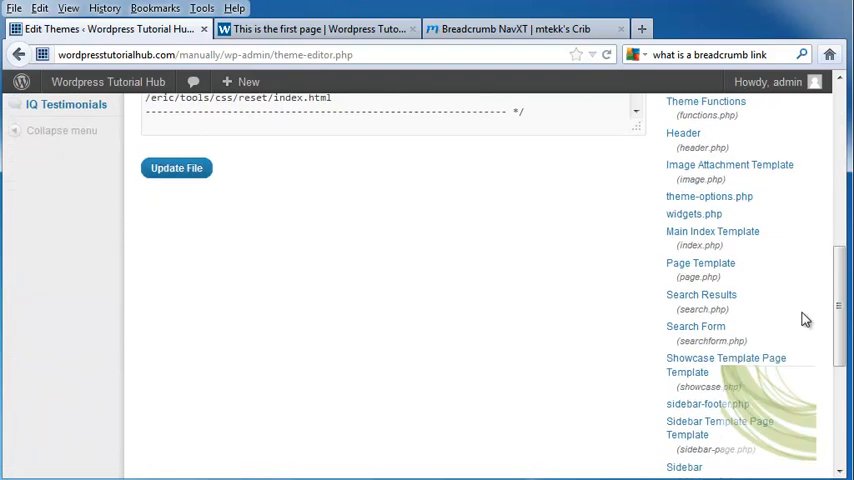
- Save Twenty Eleven's header.php with the breadcrumbs div calling bcn_display, then visit the site
{"action": "left_click", "coordinate": [684, 132]}
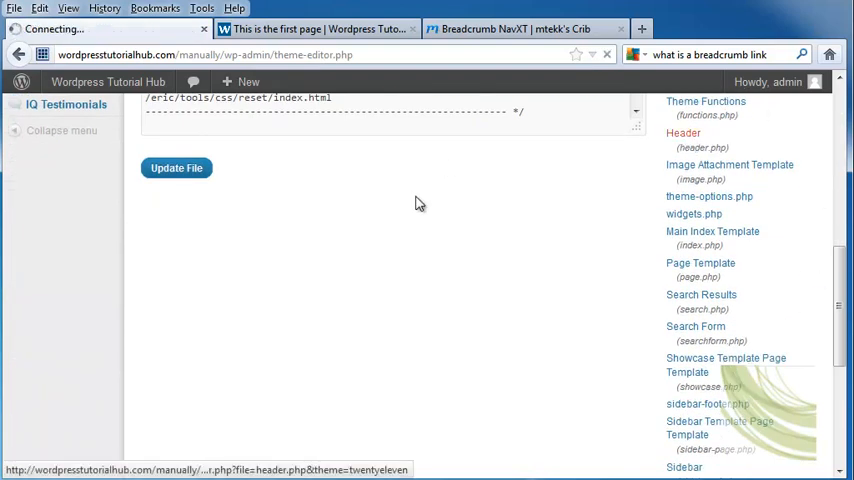
{"action": "left_click", "coordinate": [684, 132]}
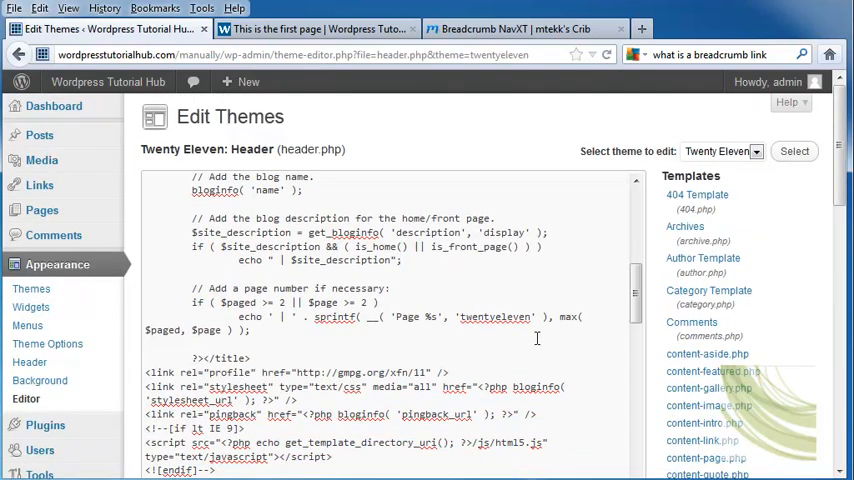
{"action": "scroll", "scroll_direction": "down", "scroll_amount": 3}
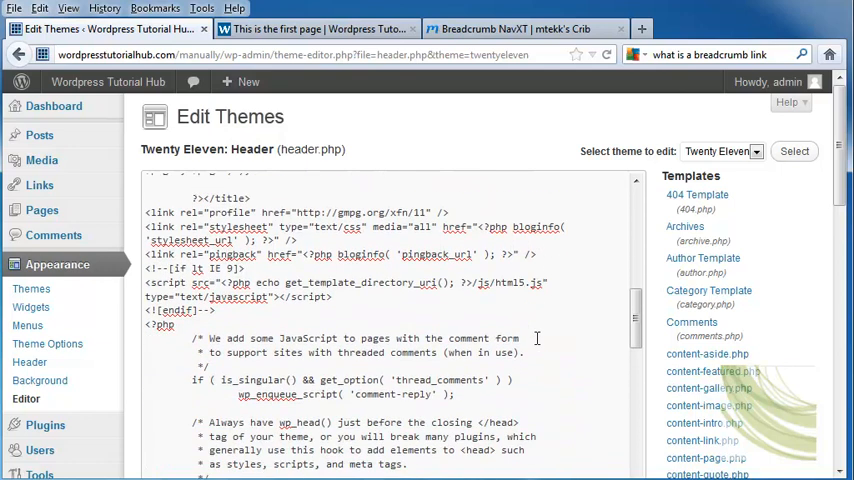
{"action": "scroll", "scroll_direction": "down", "scroll_amount": 3}
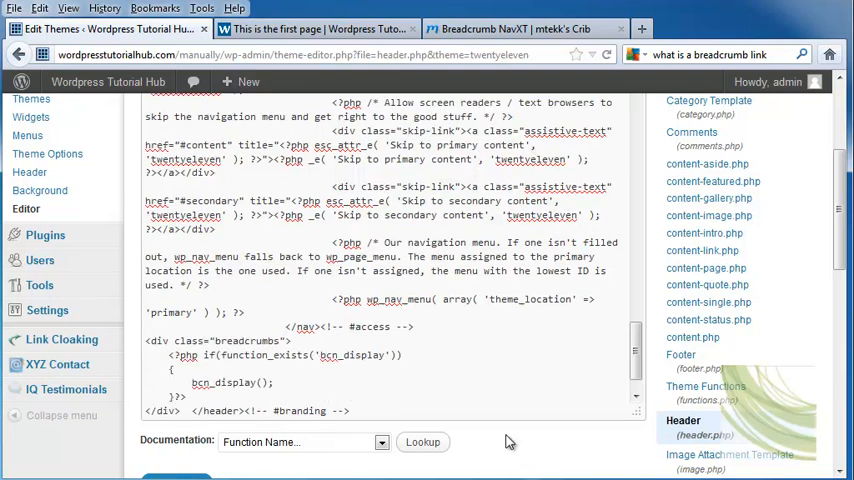
{"action": "scroll", "scroll_direction": "down", "scroll_amount": 3}
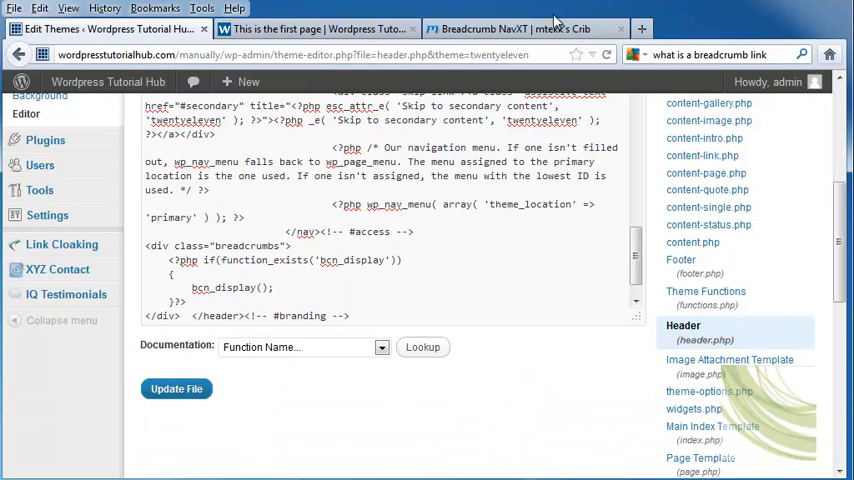
{"action": "left_click", "coordinate": [176, 388]}
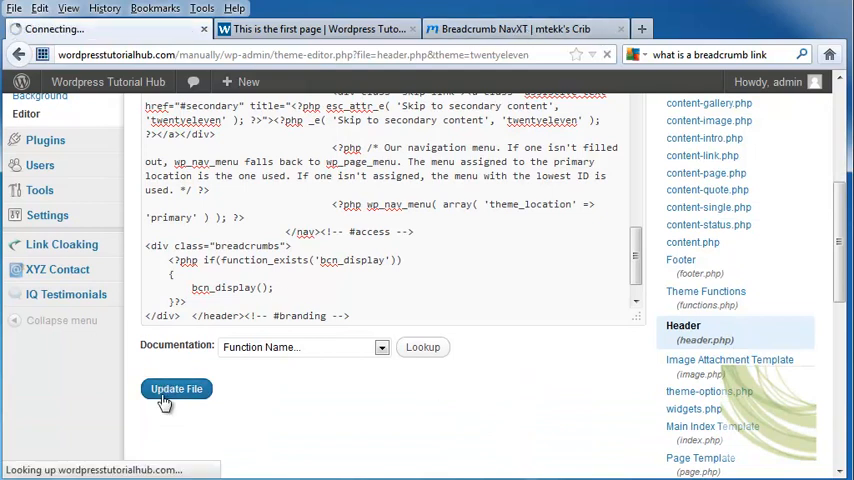
{"action": "left_click", "coordinate": [176, 388]}
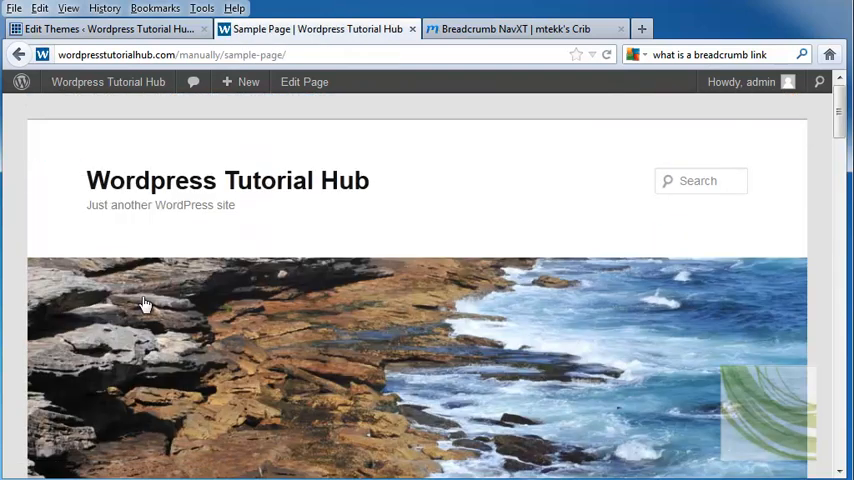
- Visit the child page 'This is the first page' to inspect its breadcrumb trail
{"action": "scroll", "scroll_direction": "down", "scroll_amount": 3}
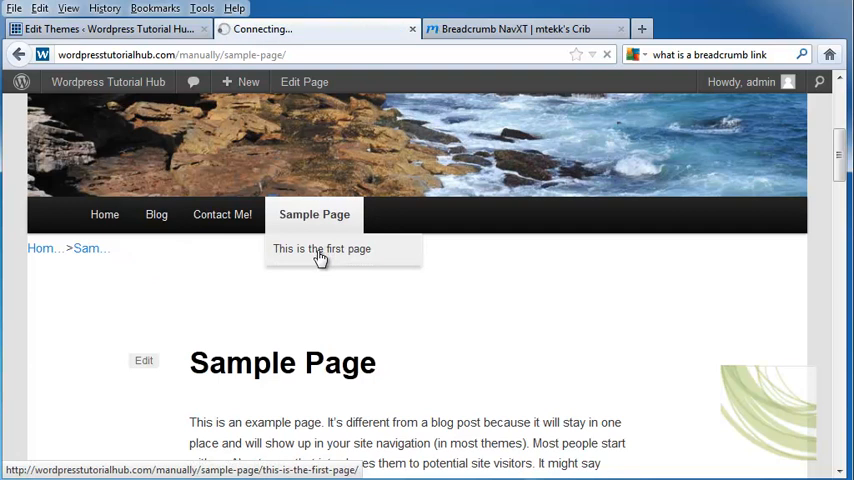
{"action": "left_click", "coordinate": [320, 248]}
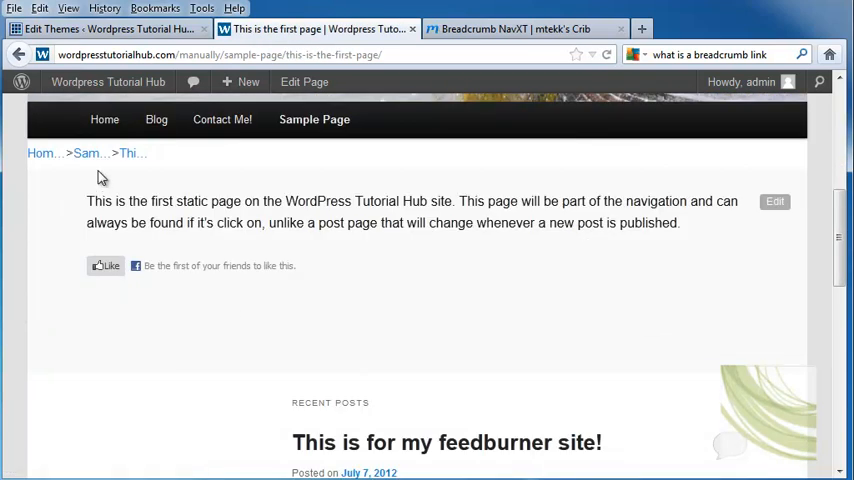
{"action": "mouse_move", "coordinate": [156, 164]}
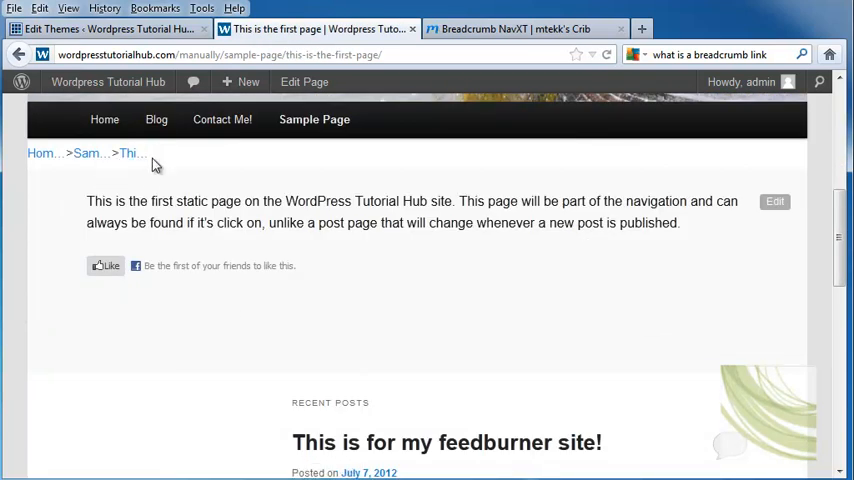
{"action": "mouse_move", "coordinate": [90, 152]}
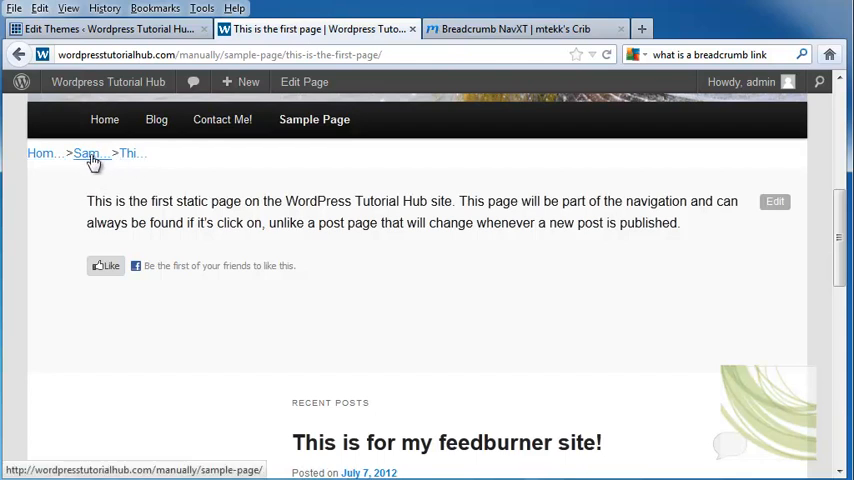
{"action": "mouse_move", "coordinate": [88, 152]}
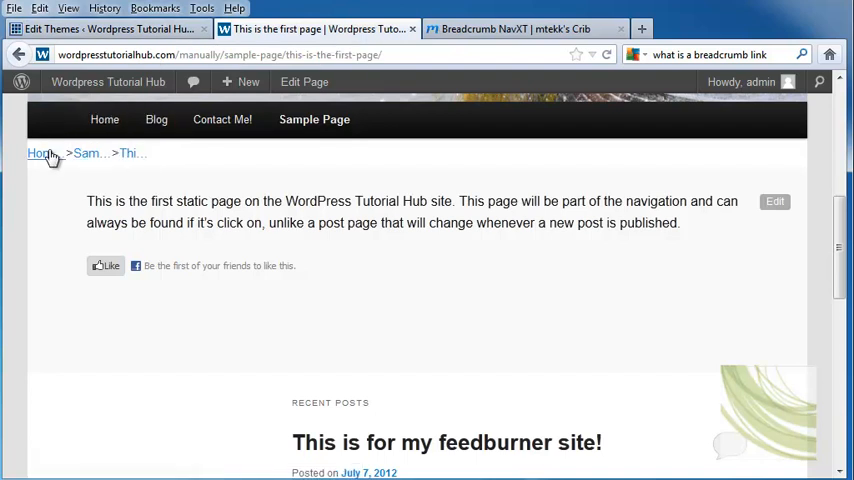
{"action": "mouse_move", "coordinate": [378, 262]}
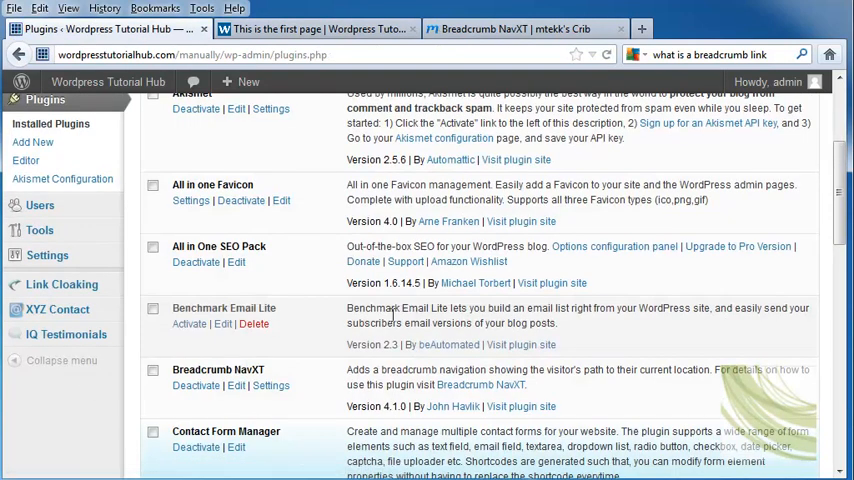
- Adjust the Breadcrumb NavXT settings and check the trail on the live page
{"action": "scroll", "scroll_direction": "up", "scroll_amount": 3}
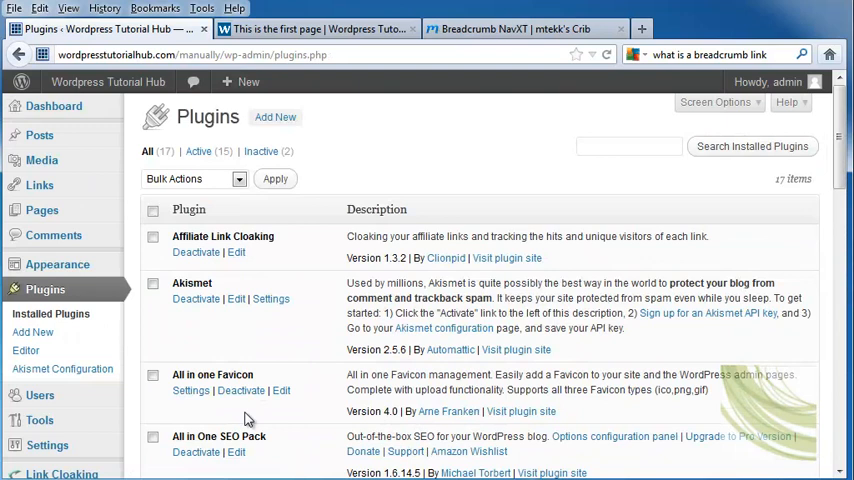
{"action": "scroll", "scroll_direction": "down", "scroll_amount": 3}
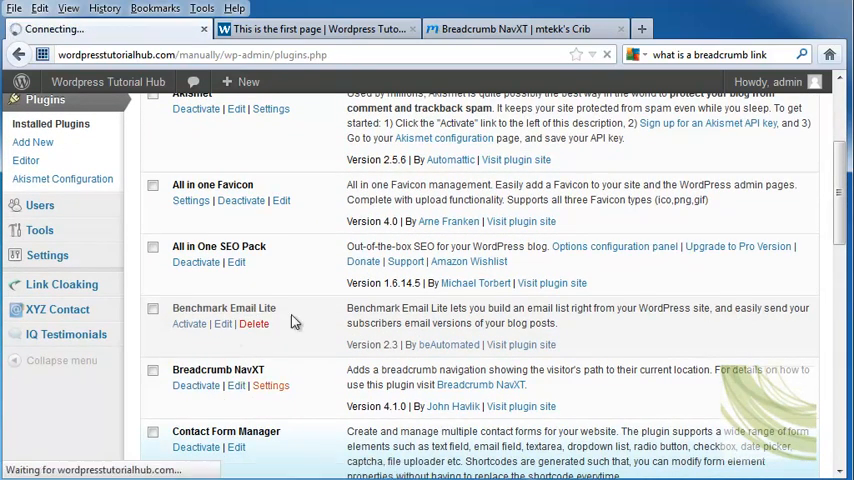
{"action": "left_click", "coordinate": [270, 384]}
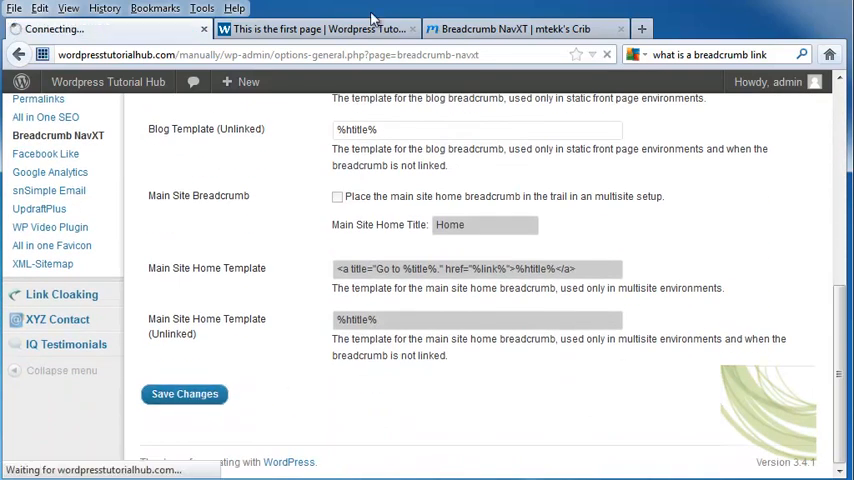
{"action": "left_click", "coordinate": [316, 28]}
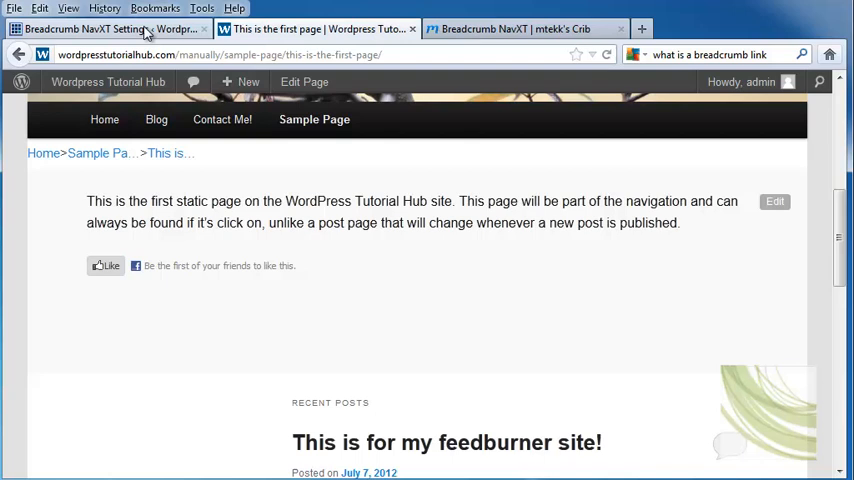
- Raise Breadcrumb Max Title Length so Home and Sample Page show in full, and save
{"action": "left_click", "coordinate": [100, 28]}
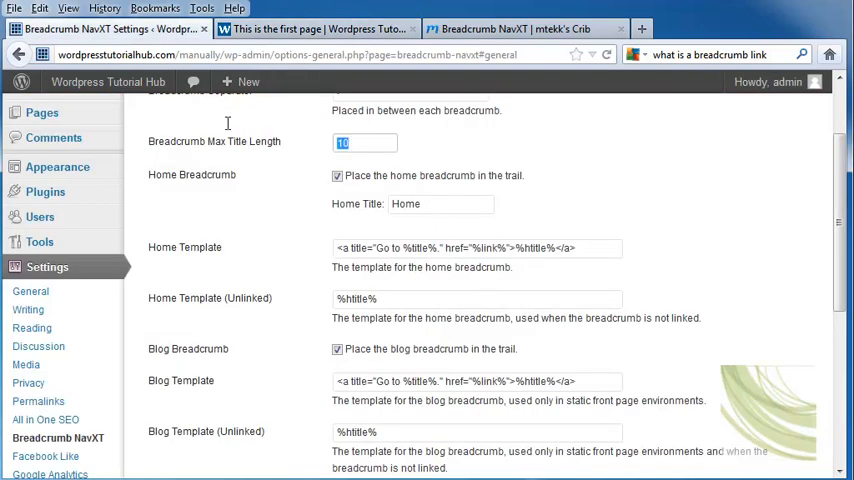
{"action": "scroll", "scroll_direction": "down", "scroll_amount": 3}
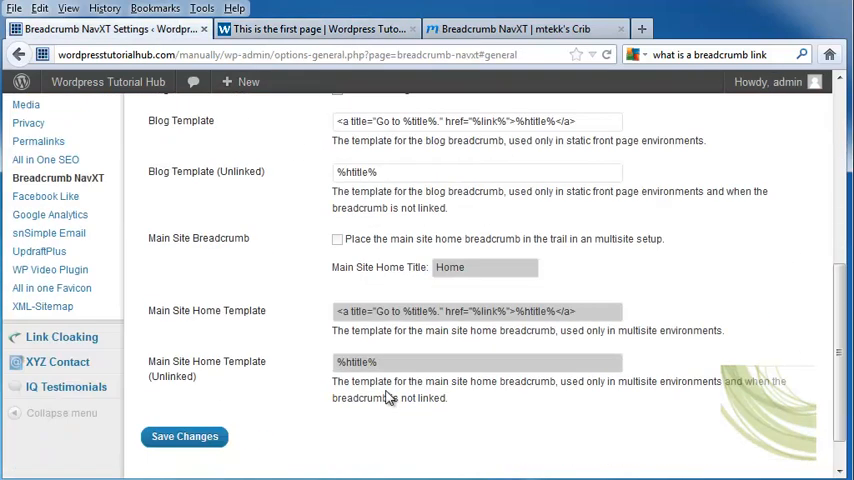
{"action": "left_click", "coordinate": [320, 28]}
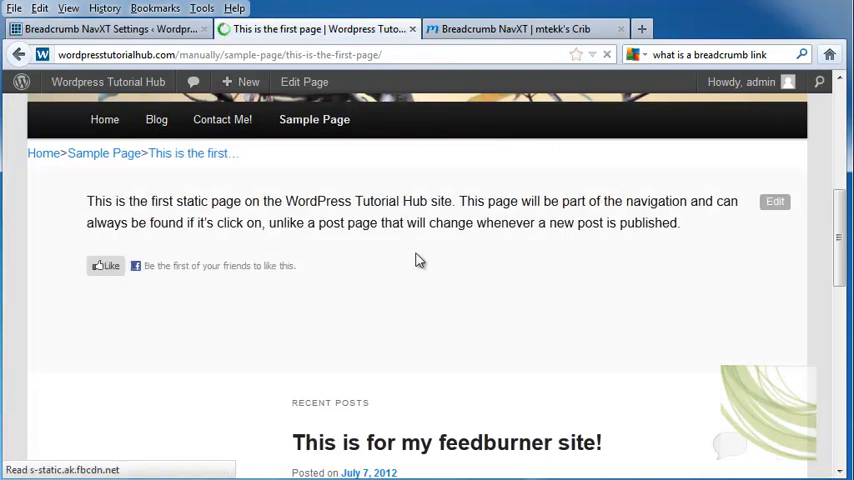
{"action": "mouse_move", "coordinate": [316, 150]}
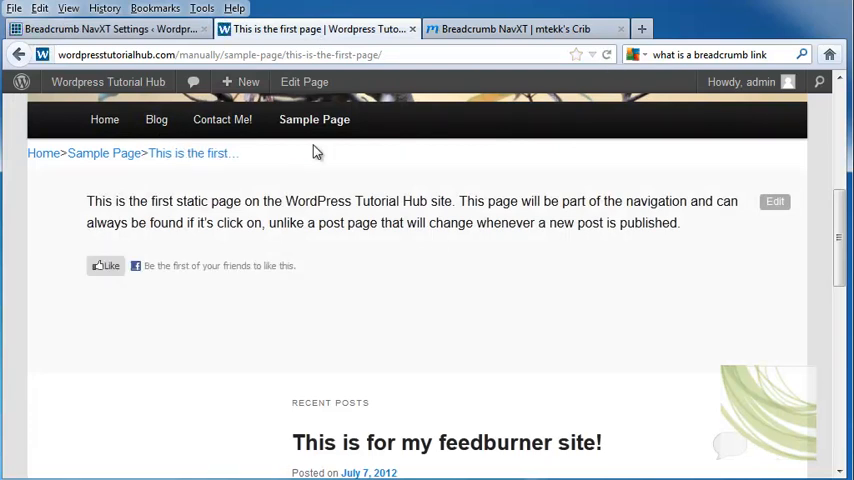